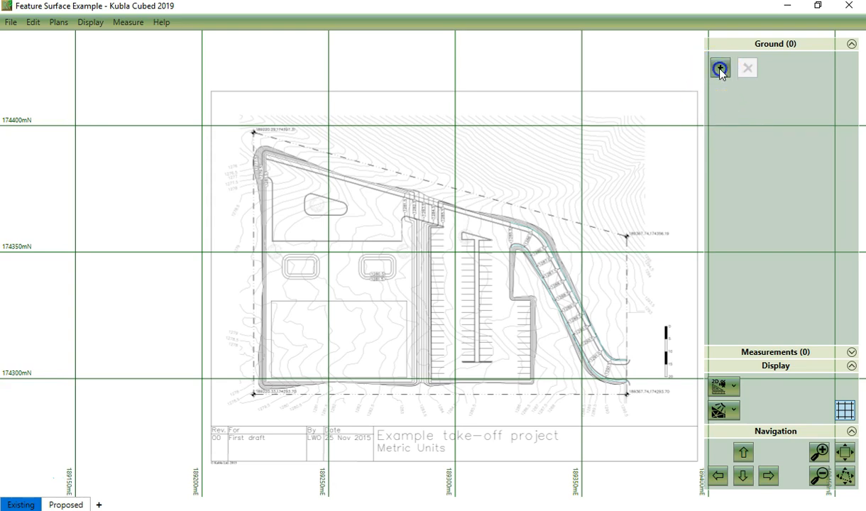
Add a new Feature Surface to the Ground panel for the existing ground
{"action": "left_click", "coordinate": [719, 68]}
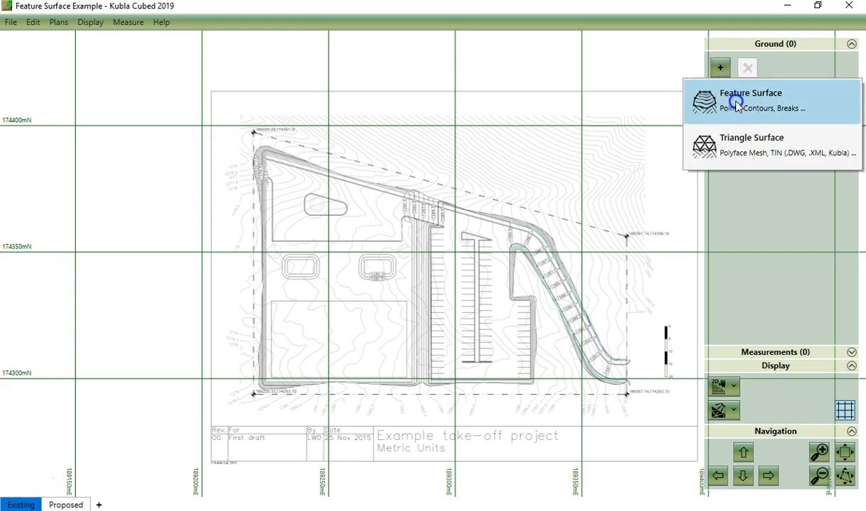
{"action": "left_click", "coordinate": [749, 99]}
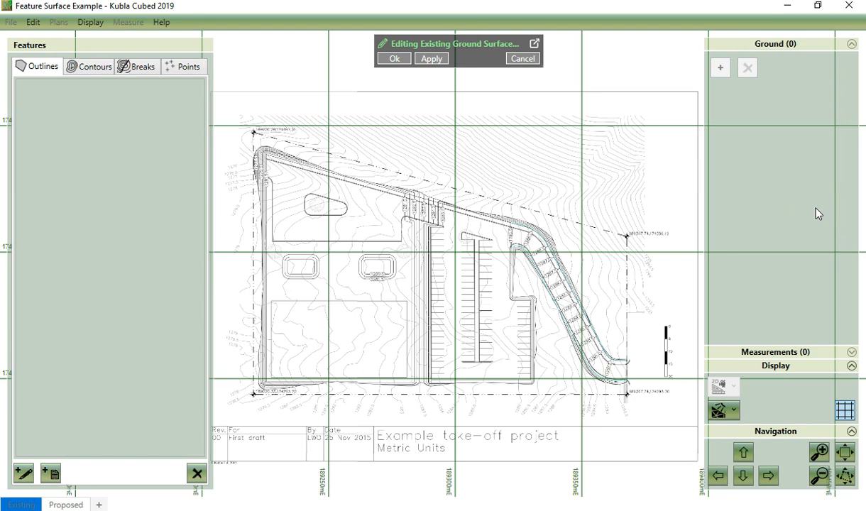
{"action": "mouse_move", "coordinate": [162, 152]}
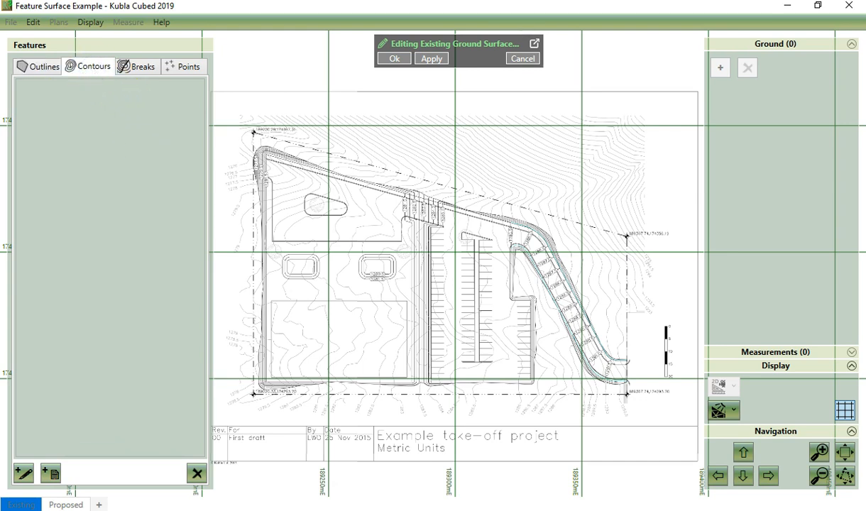
{"action": "mouse_move", "coordinate": [156, 87]}
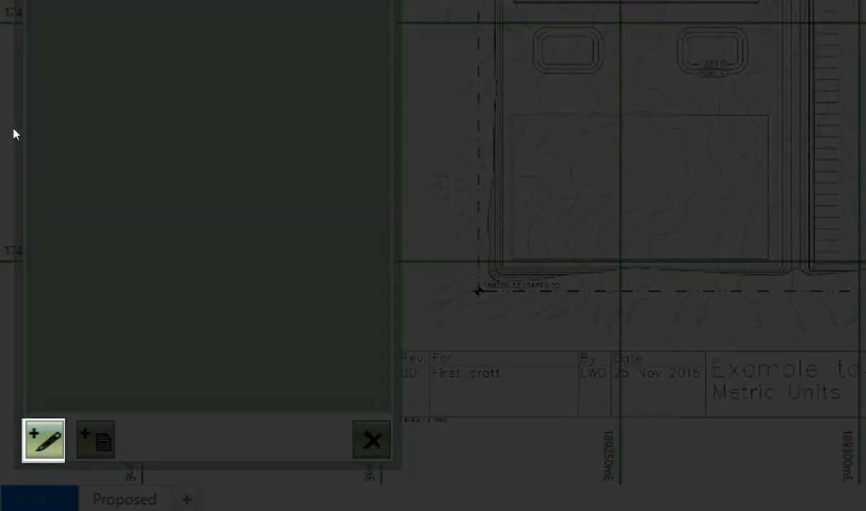
{"action": "left_click", "coordinate": [40, 500]}
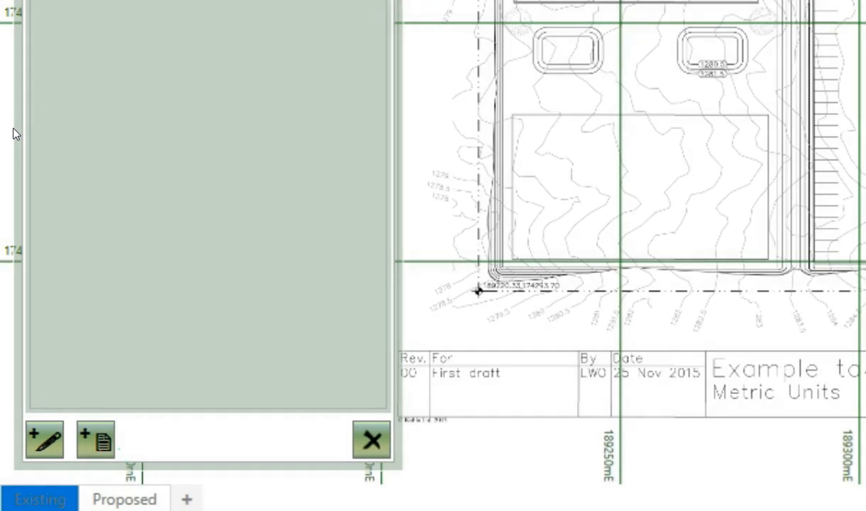
{"action": "left_click", "coordinate": [95, 438]}
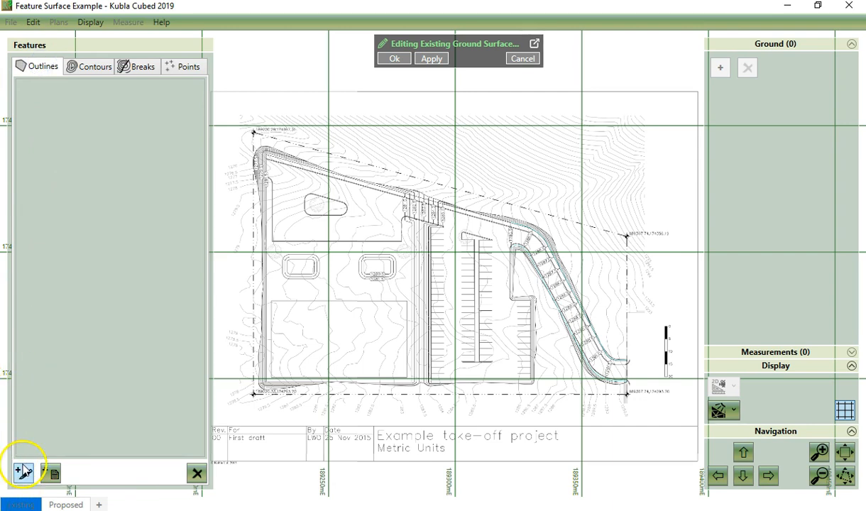
Draw a new four-cornered site outline around the plan boundary and confirm it
{"action": "left_click", "coordinate": [23, 473]}
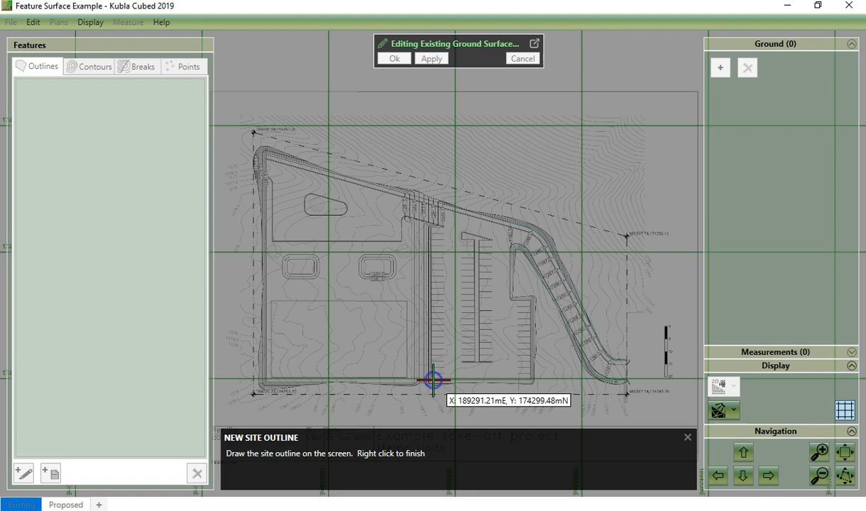
{"action": "mouse_move", "coordinate": [254, 134]}
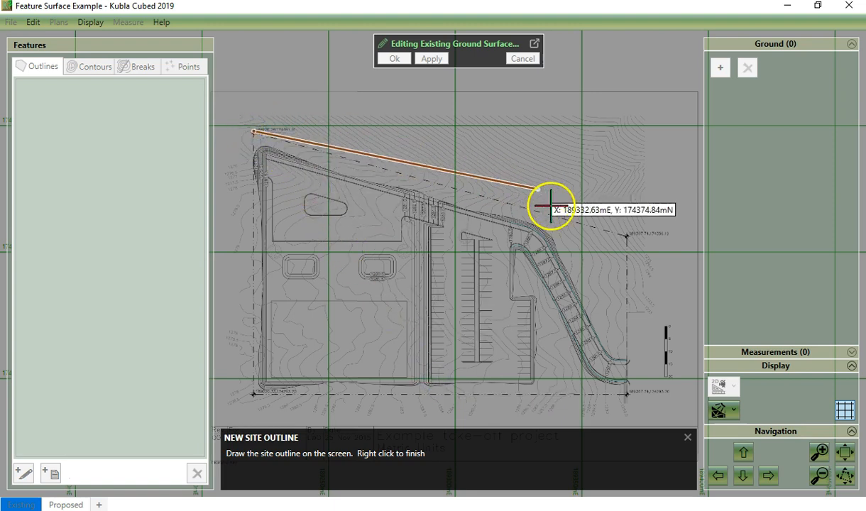
{"action": "mouse_move", "coordinate": [626, 238]}
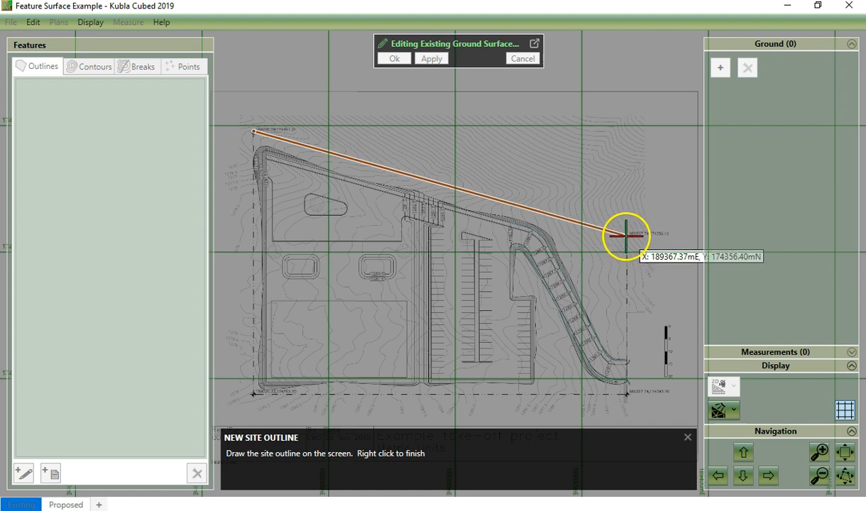
{"action": "left_click", "coordinate": [625, 395]}
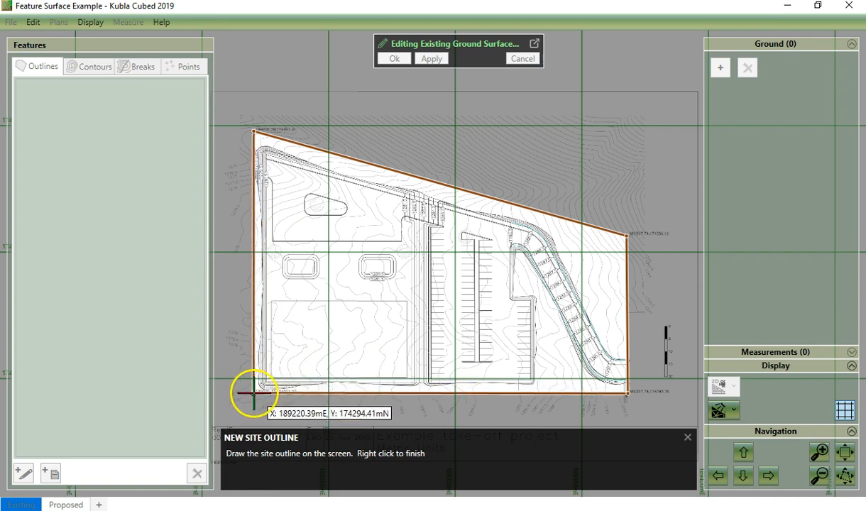
{"action": "mouse_move", "coordinate": [258, 346]}
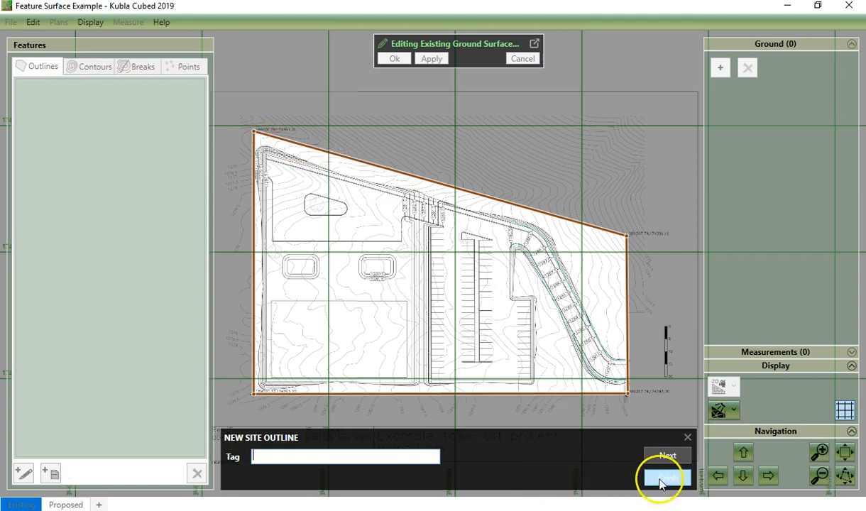
{"action": "left_click", "coordinate": [665, 477]}
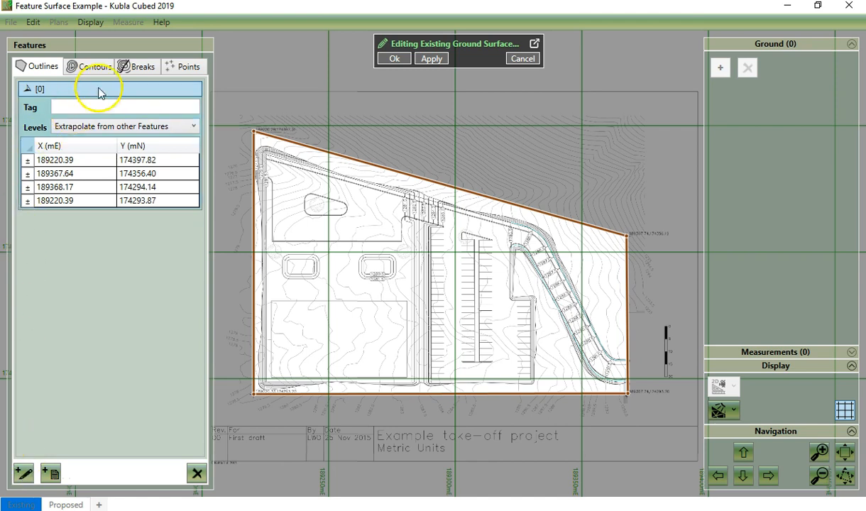
Import the existing contours layer from Building Site Example Metric Units.dxf into the Contours list
{"action": "left_click", "coordinate": [88, 66]}
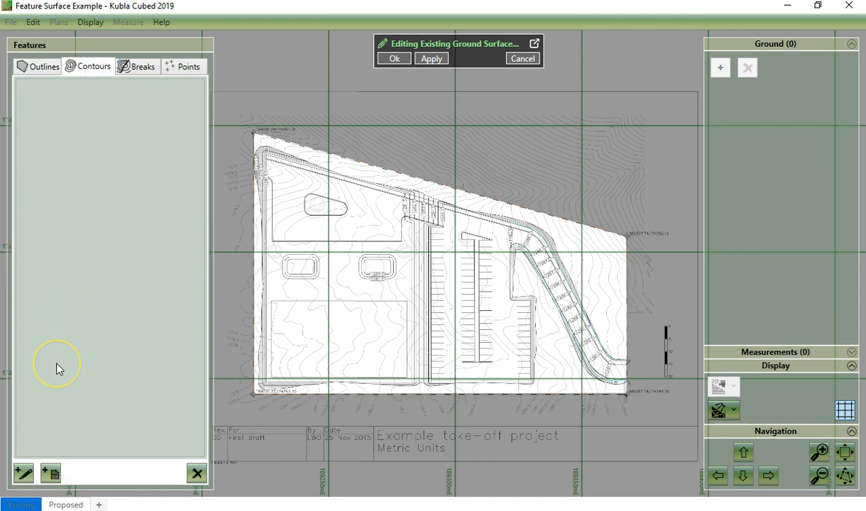
{"action": "mouse_move", "coordinate": [58, 396]}
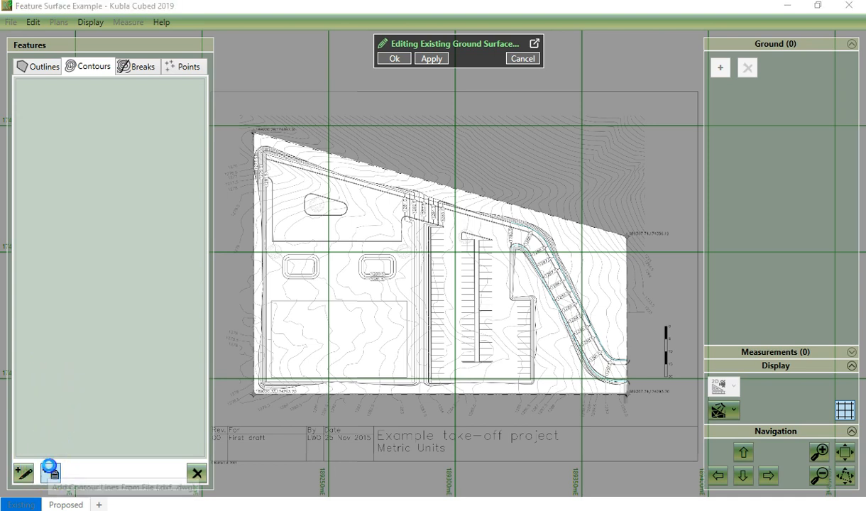
{"action": "left_click", "coordinate": [49, 473]}
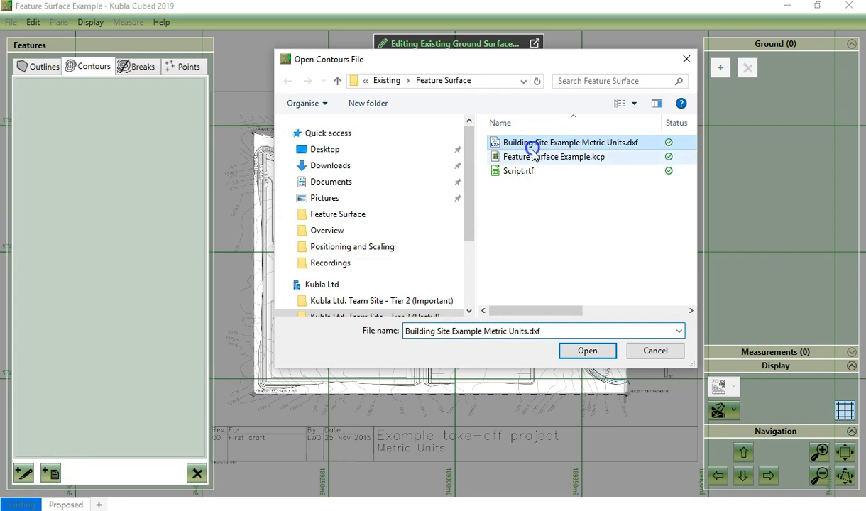
{"action": "left_click", "coordinate": [588, 349]}
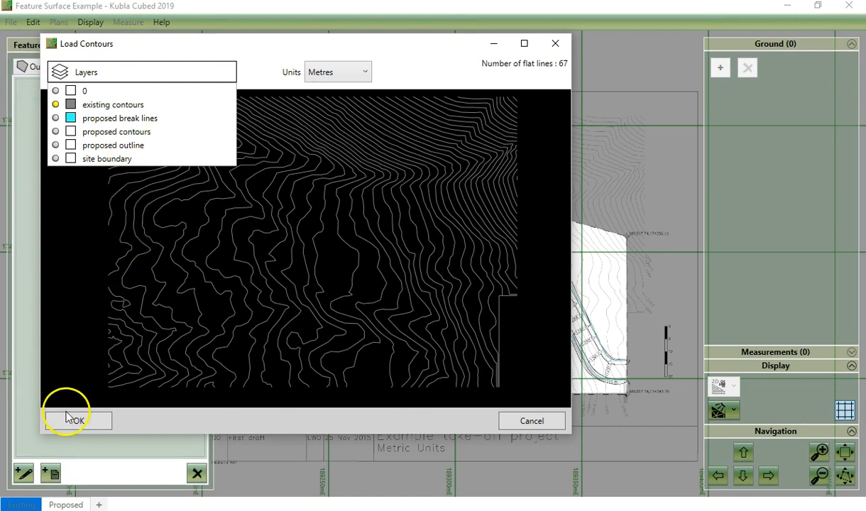
{"action": "left_click", "coordinate": [77, 420]}
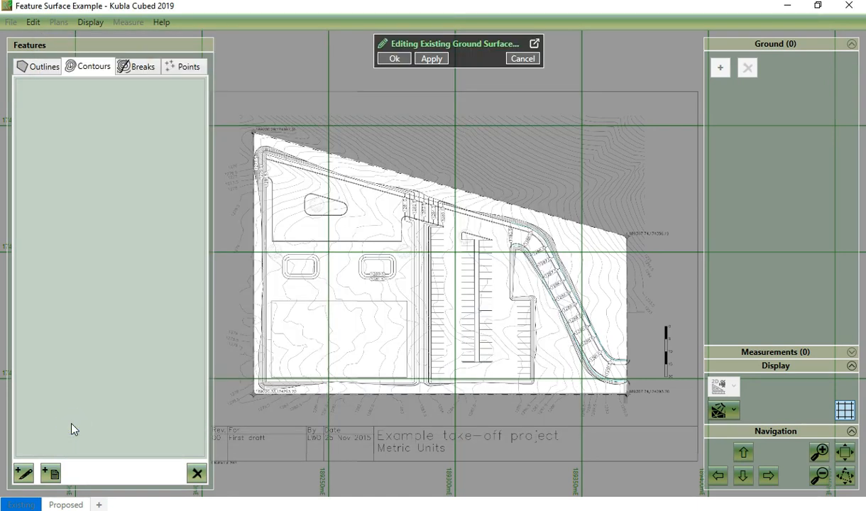
Review the imported contour lines and their elevations in the Contours list
{"action": "left_click", "coordinate": [22, 474]}
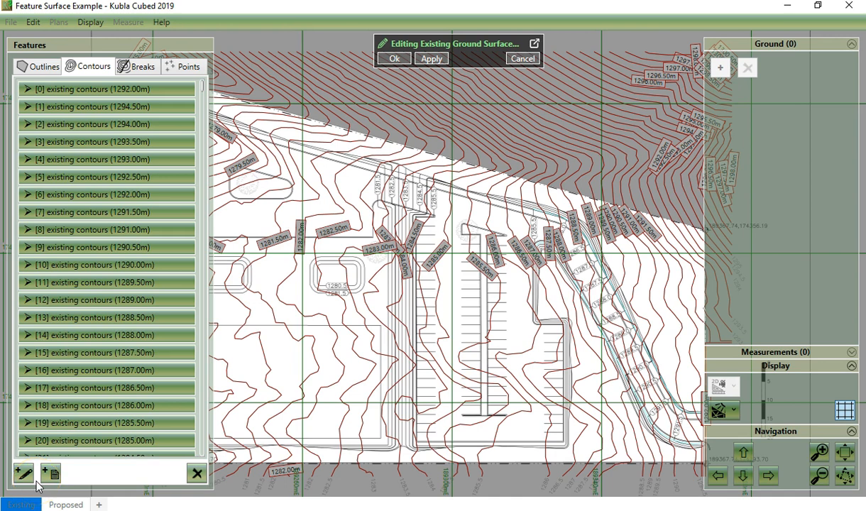
{"action": "mouse_move", "coordinate": [145, 66]}
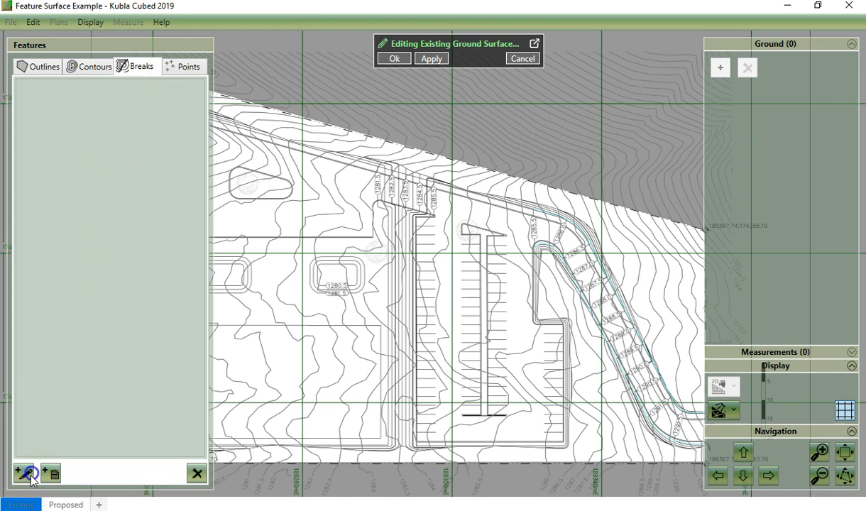
{"action": "mouse_move", "coordinate": [159, 294]}
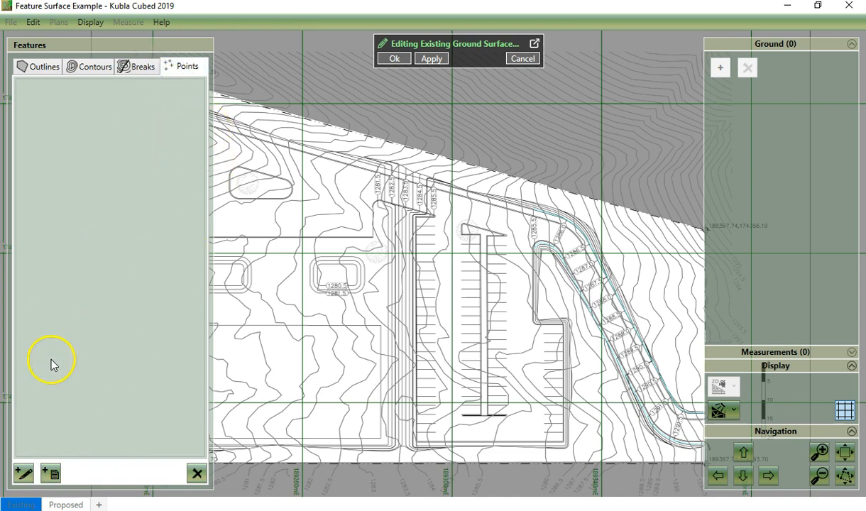
{"action": "mouse_move", "coordinate": [37, 378]}
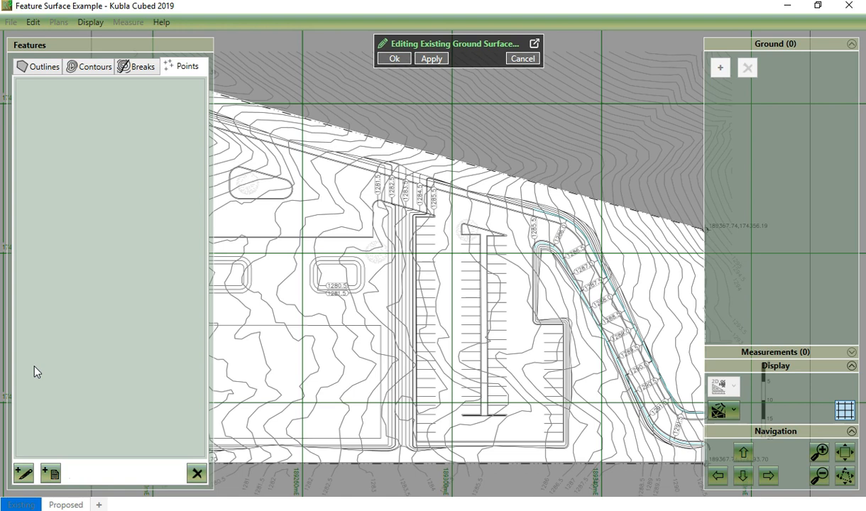
{"action": "mouse_move", "coordinate": [39, 366]}
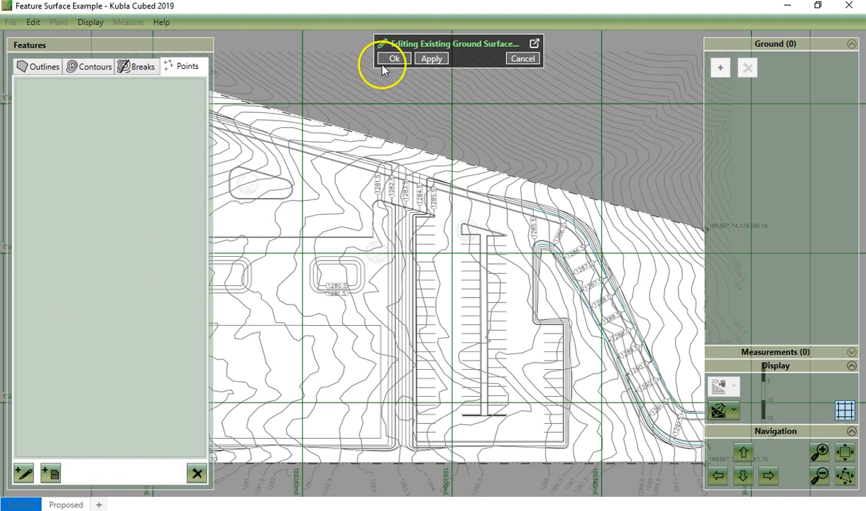
Accept the edited Existing Ground Surface with Ok
{"action": "left_click", "coordinate": [394, 58]}
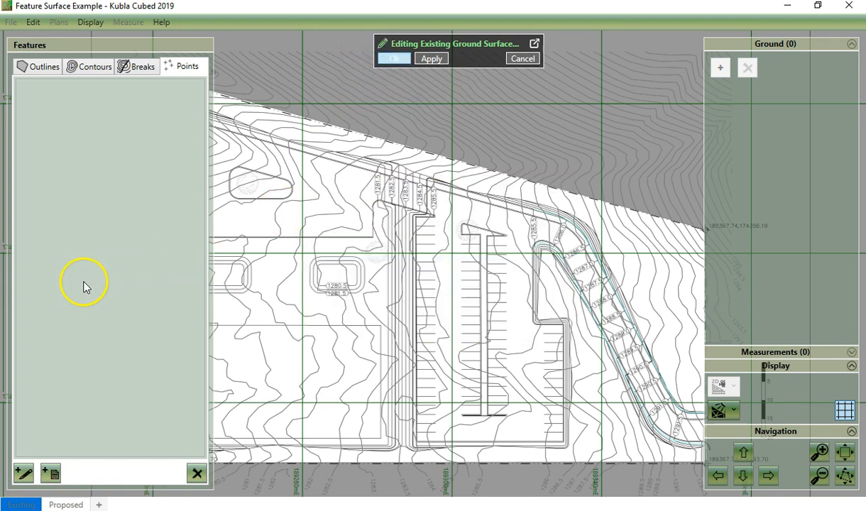